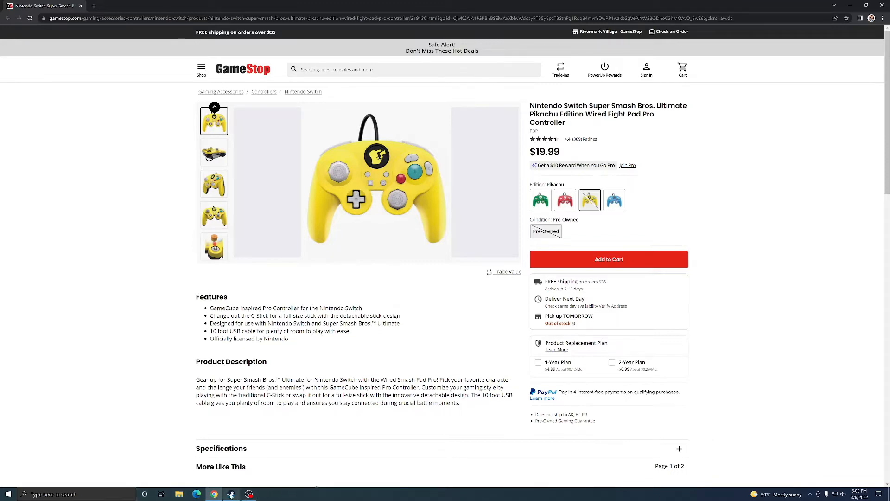
- Switch from the GameStop controller page in Chrome to Steam Big Picture via the taskbar
left_click(231, 494)
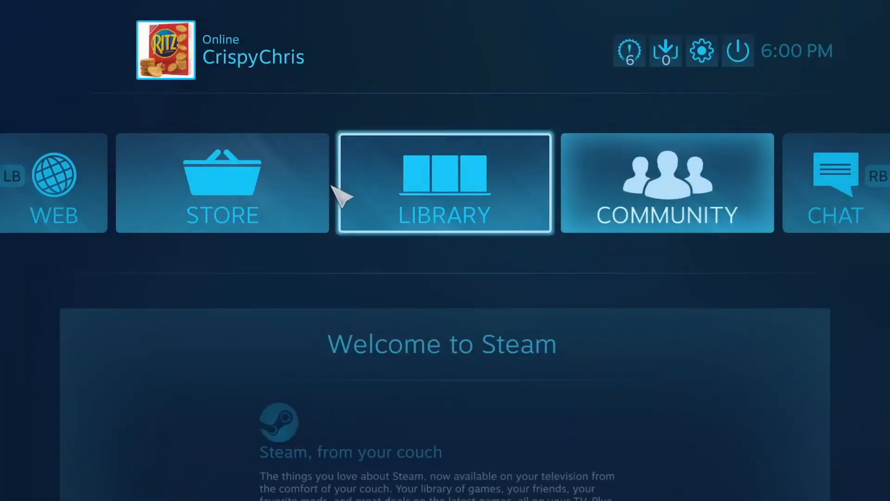
- Go into Settings and then Controller Settings, showing the detected Nintendo Switch Pro Controller
left_click(701, 50)
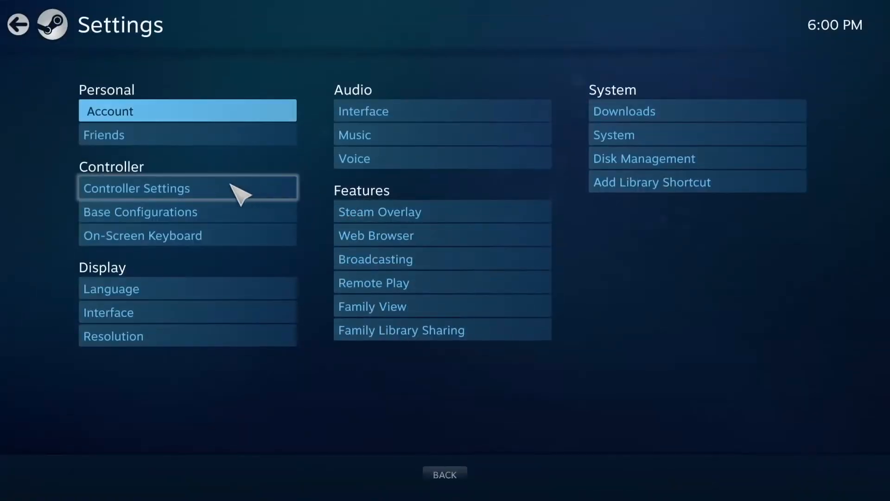
left_click(136, 188)
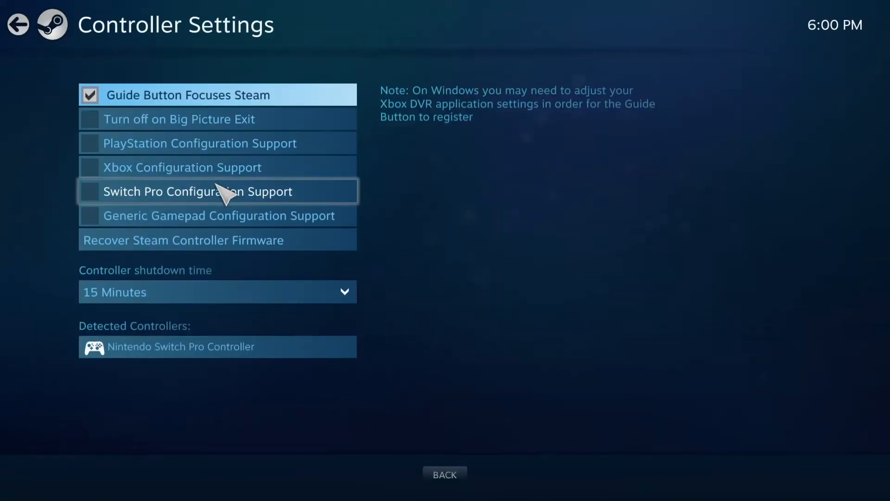
mouse_move(112, 360)
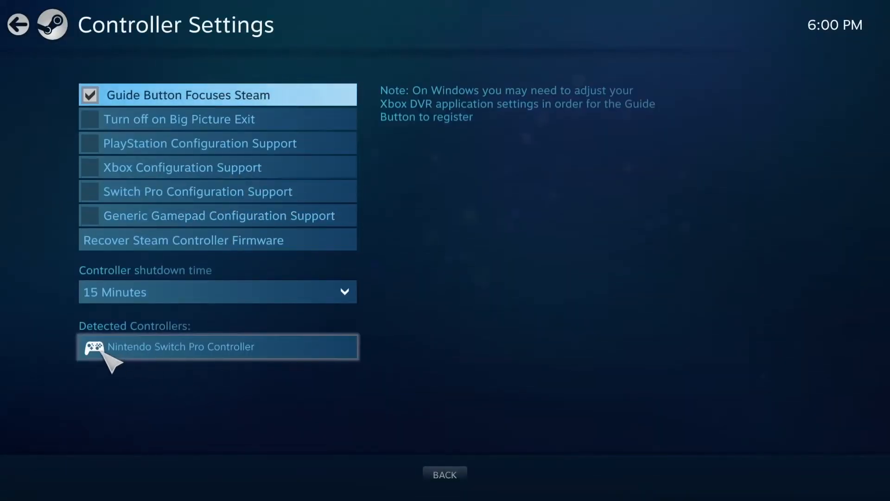
mouse_move(40, 353)
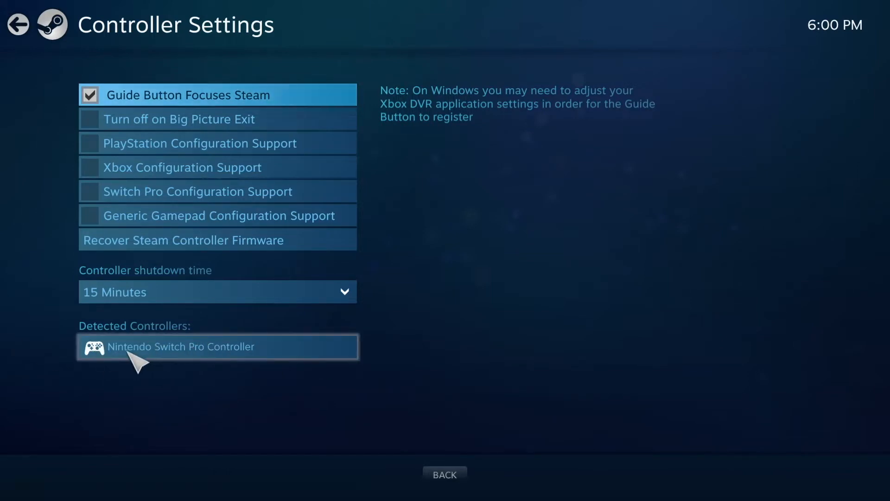
- Enable Switch Pro Configuration Support with Nintendo button layout for the PDP wired controller
left_click(90, 191)
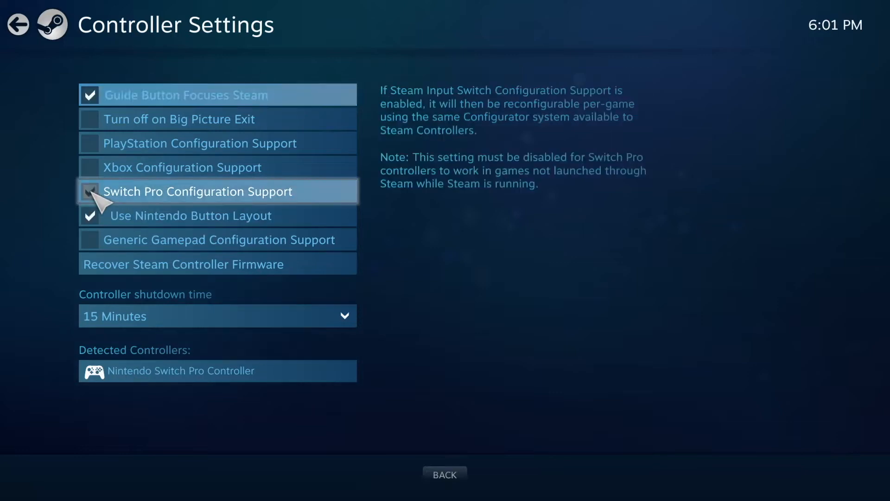
left_click(90, 191)
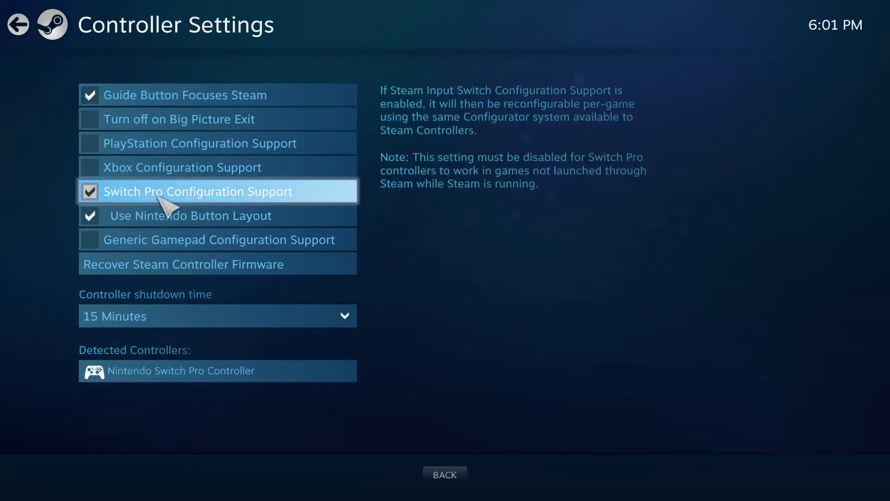
mouse_move(148, 222)
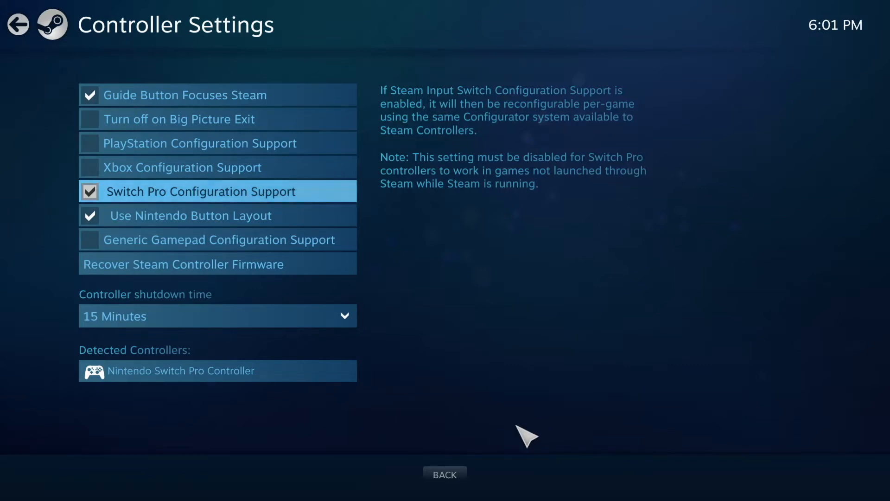
mouse_move(528, 356)
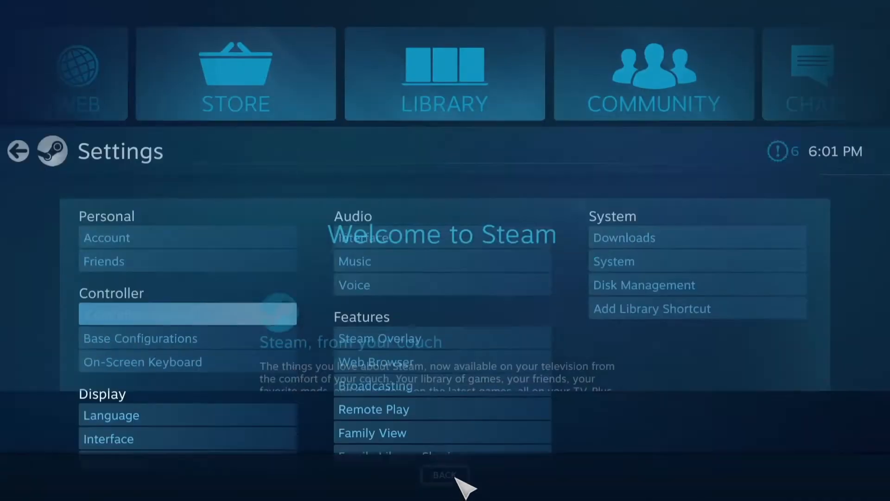
- From the Library's Continue playing row, launch Crash Bandicoot N. Sane Trilogy
left_click(444, 474)
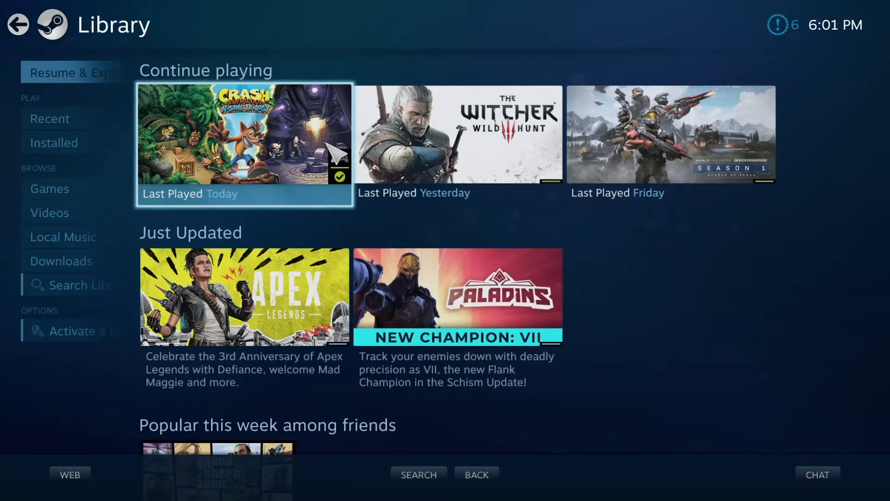
left_click(244, 143)
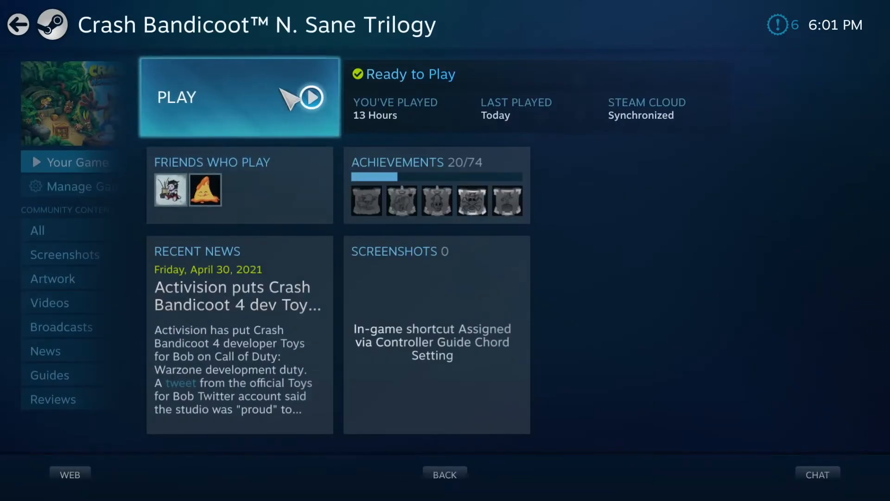
left_click(239, 96)
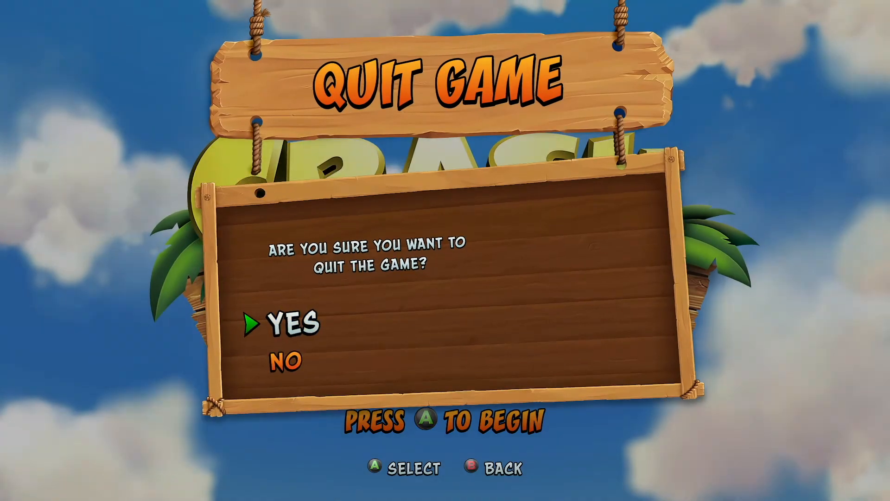
- Confirm YES on the Quit Game prompt to close Crash Bandicoot and return home
left_click(292, 323)
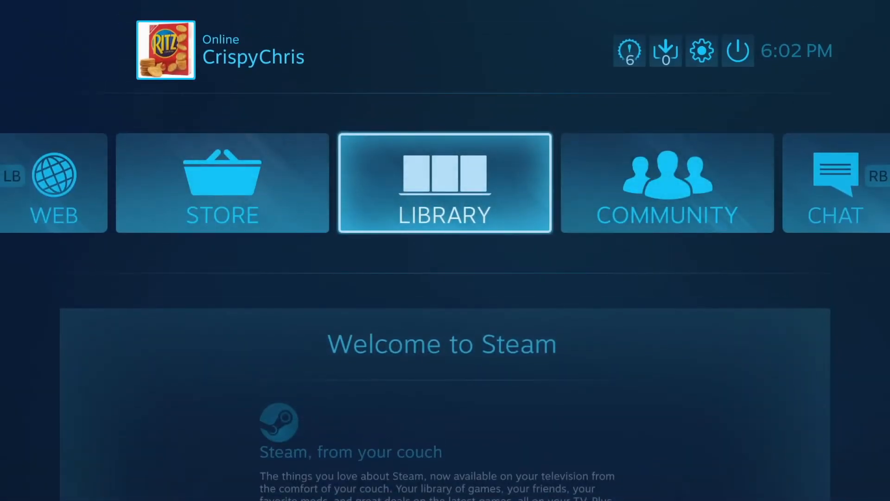
- Reopen Controller Settings to verify the Switch Pro option is still ticked, then go back
left_click(701, 50)
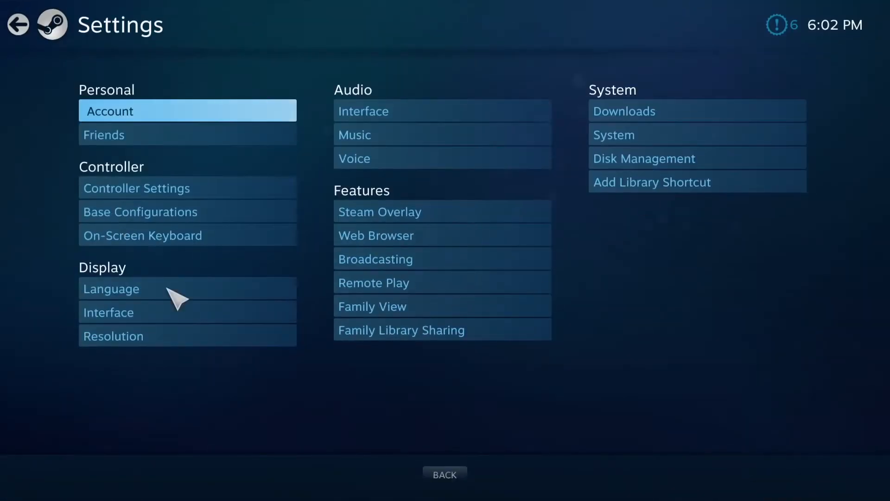
left_click(136, 188)
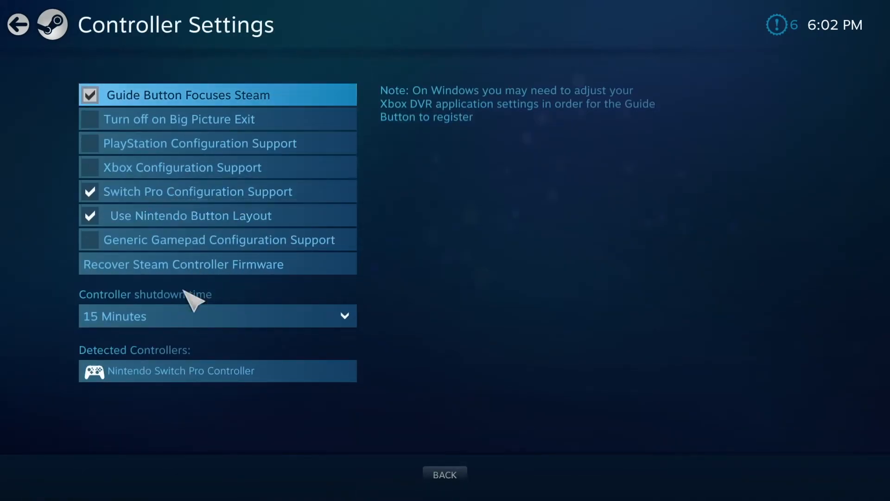
mouse_move(187, 386)
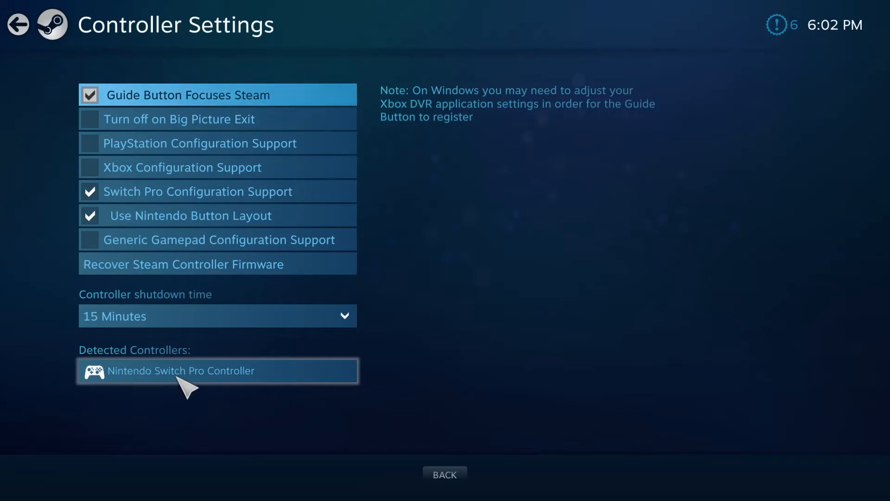
left_click(445, 474)
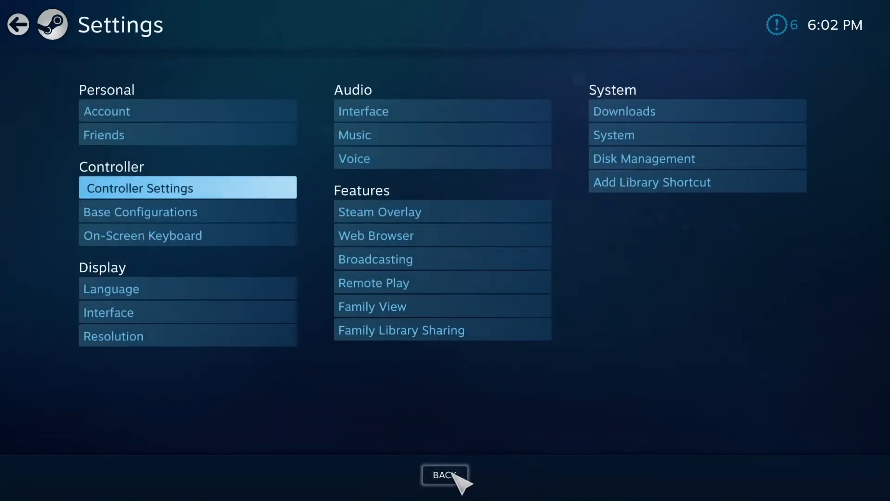
mouse_move(551, 417)
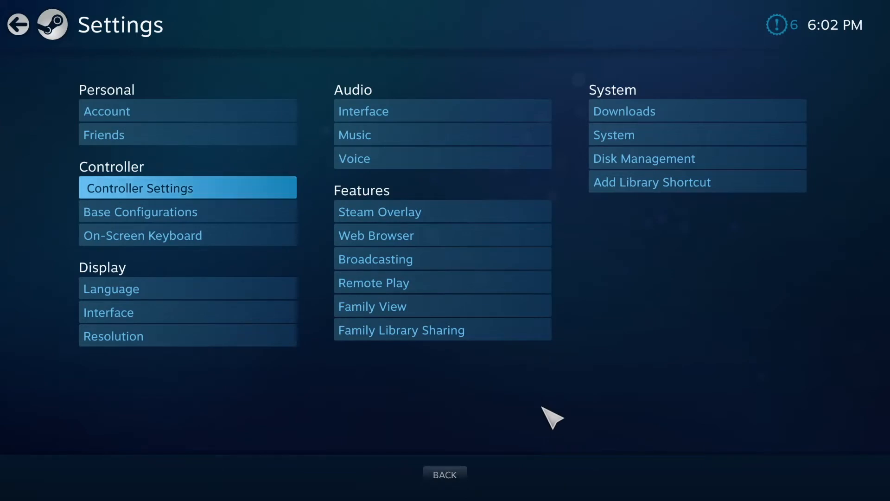
mouse_move(461, 439)
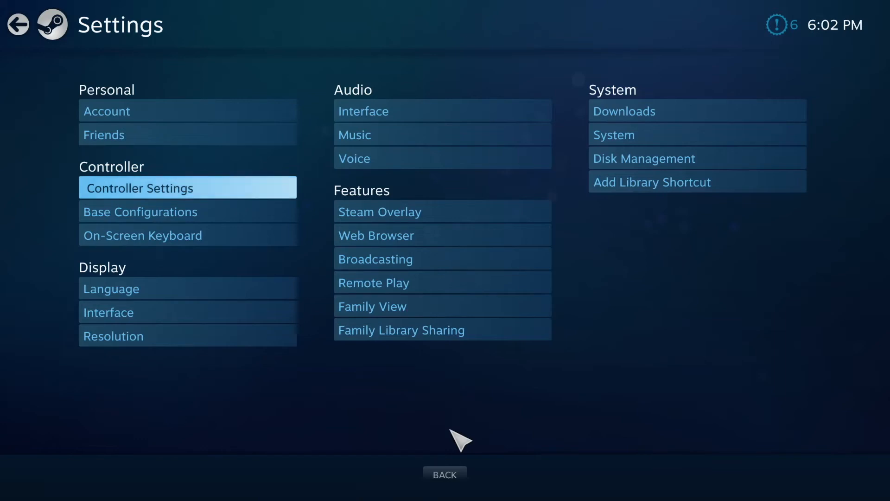
mouse_move(462, 477)
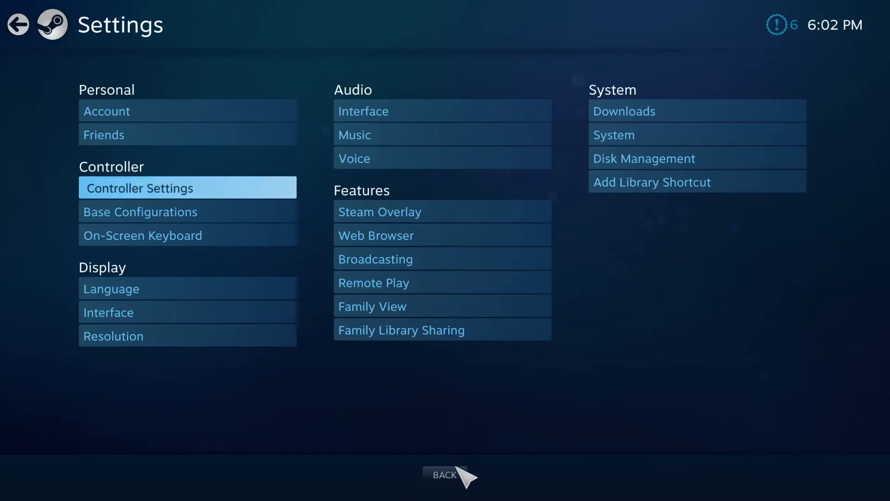
mouse_move(573, 342)
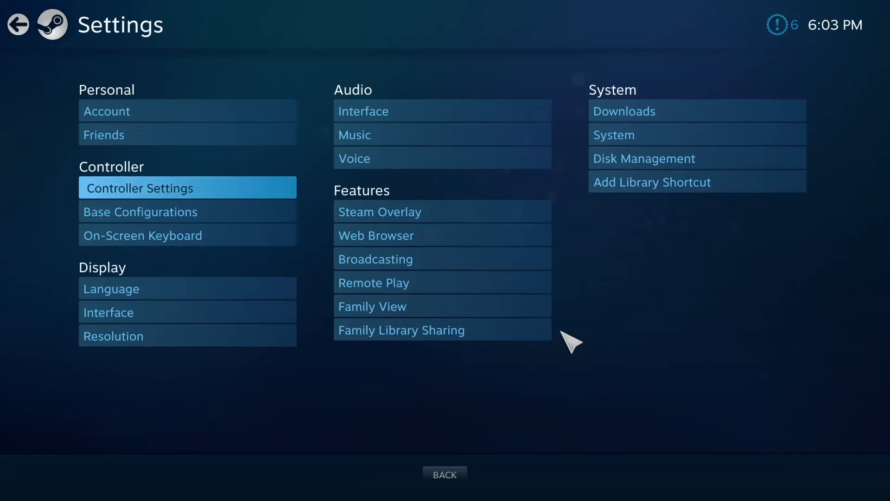
mouse_move(602, 355)
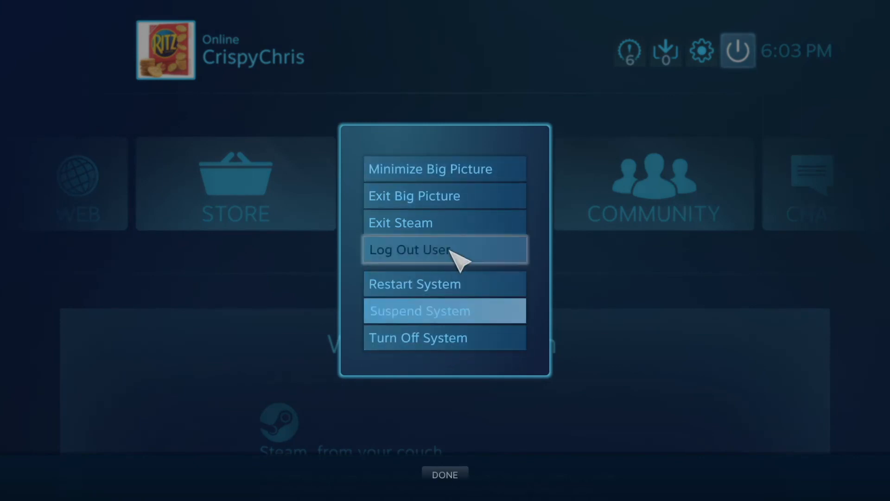
- Exit Big Picture from the power menu, returning to the GameStop Pikachu controller page in Chrome
left_click(444, 168)
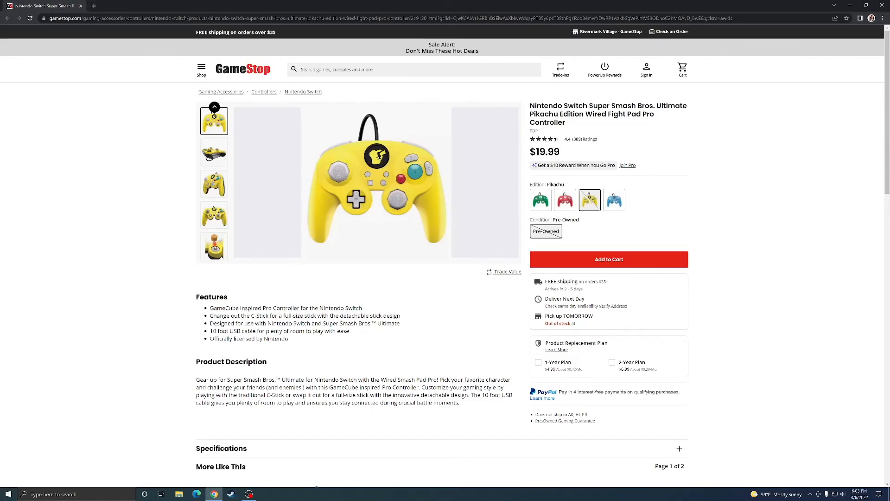
mouse_move(410, 332)
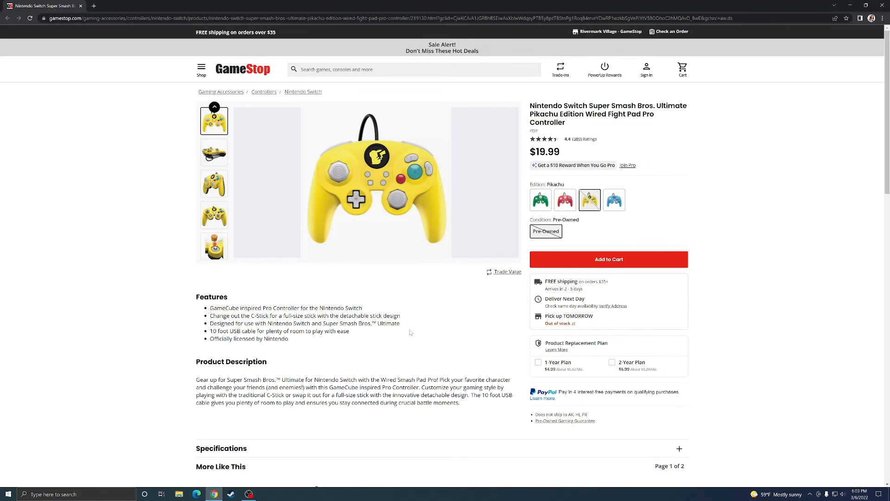